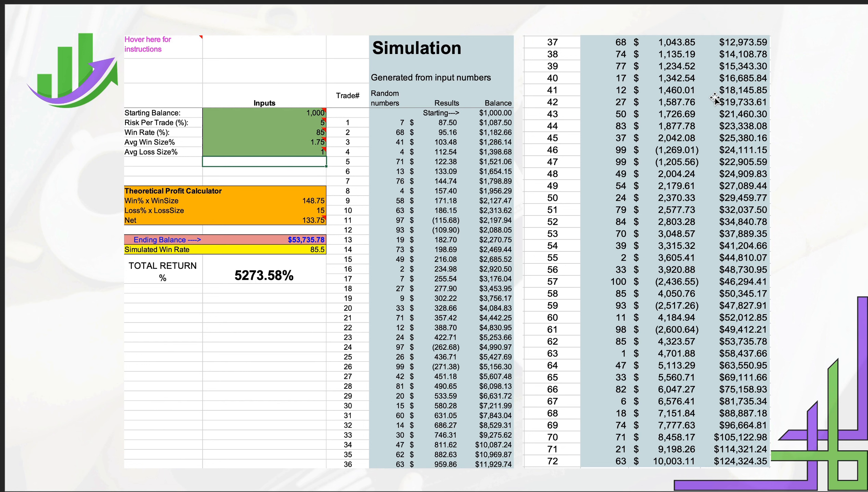
pyautogui.moveTo(58, 230)
pyautogui.write('1.5')
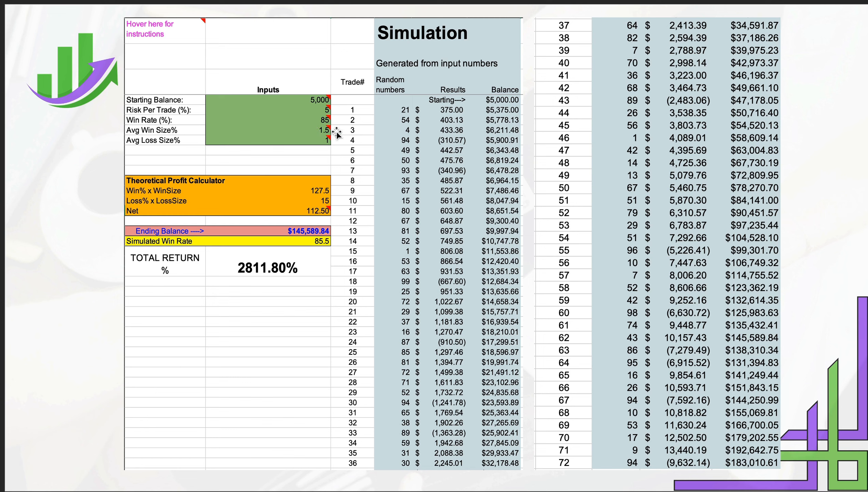
pyautogui.moveTo(397, 148)
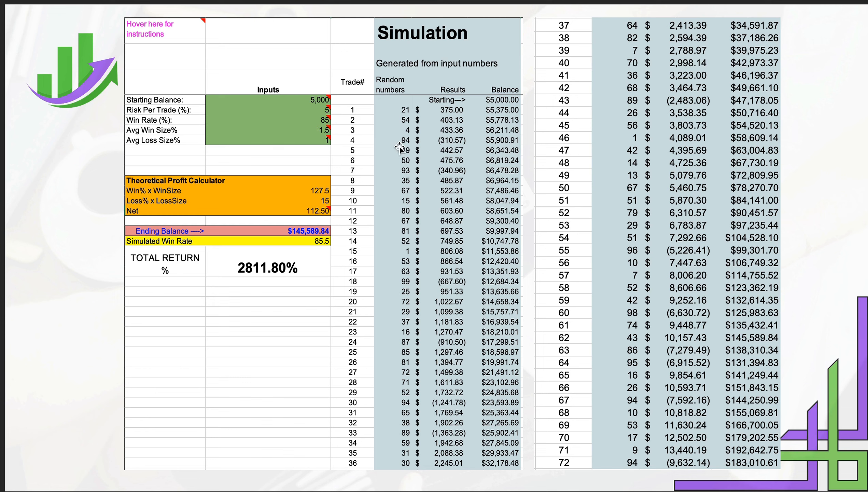
pyautogui.moveTo(334, 132)
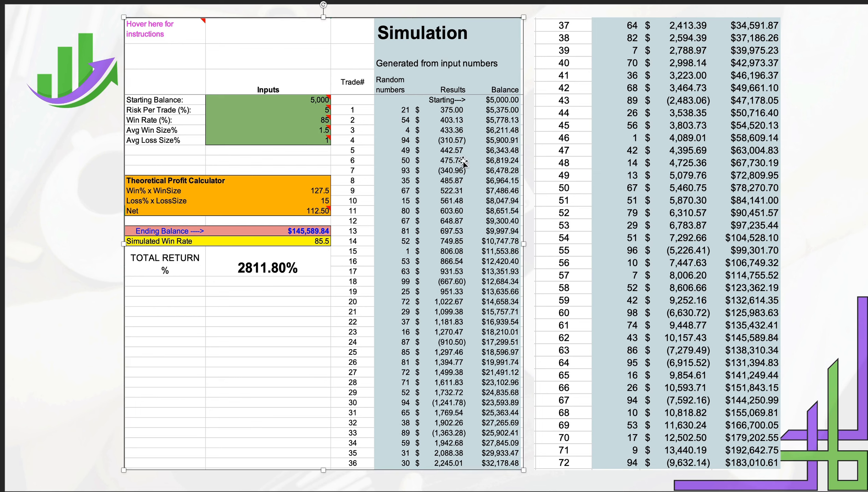
pyautogui.moveTo(425, 188)
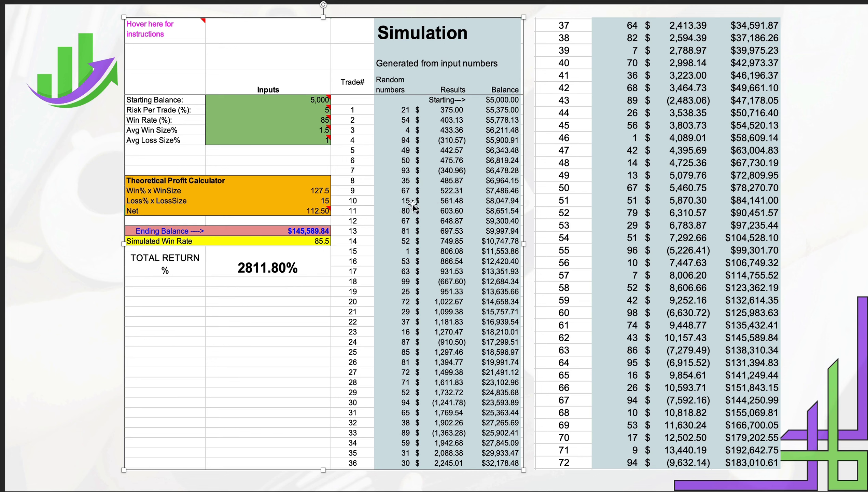
pyautogui.moveTo(455, 210)
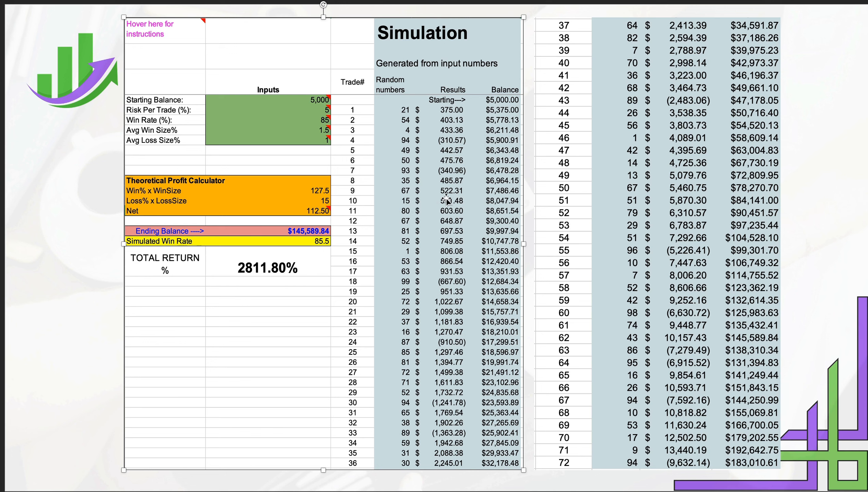
pyautogui.moveTo(321, 131)
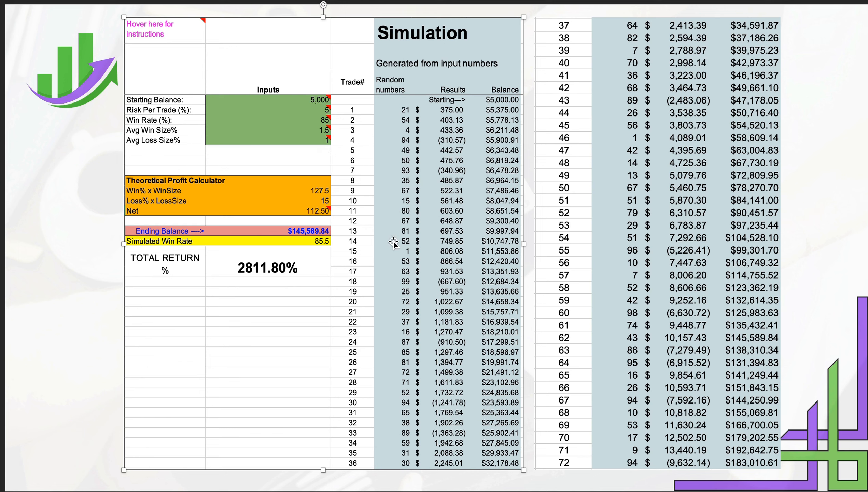
pyautogui.moveTo(321, 130)
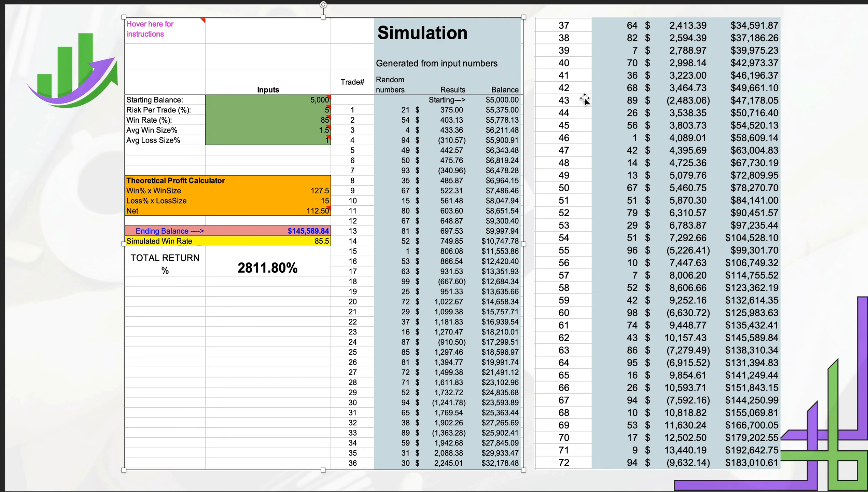
pyautogui.moveTo(614, 112)
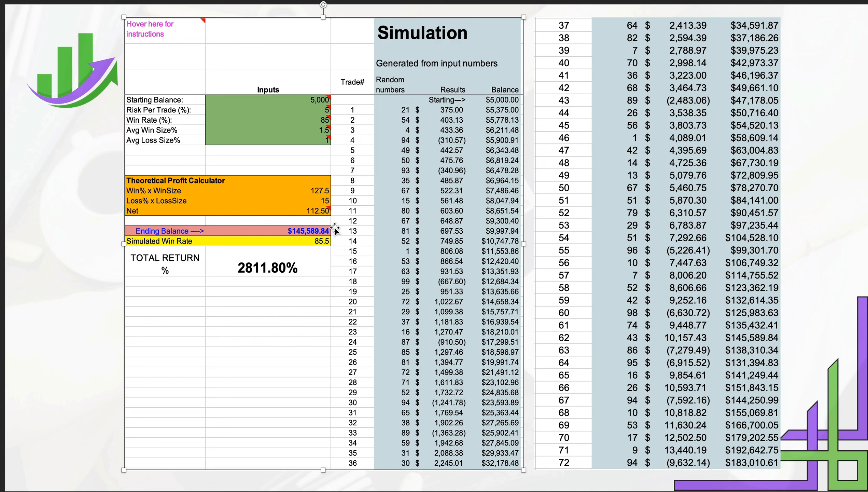
pyautogui.moveTo(300, 86)
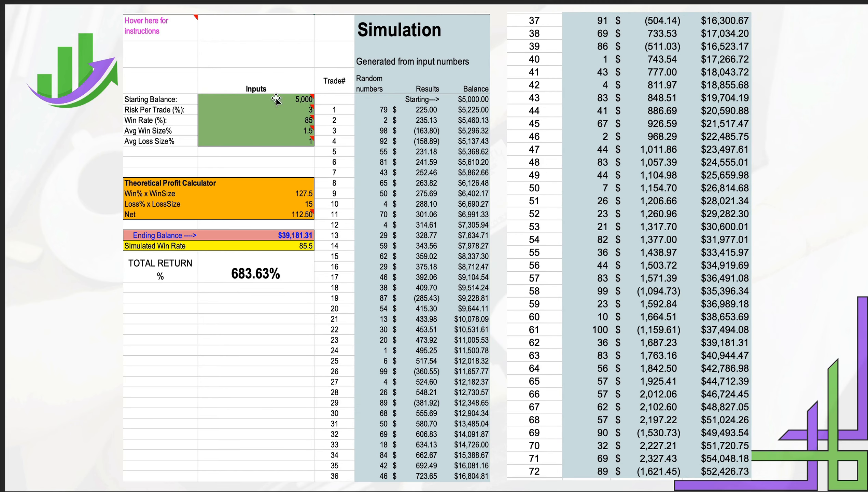
pyautogui.moveTo(319, 112)
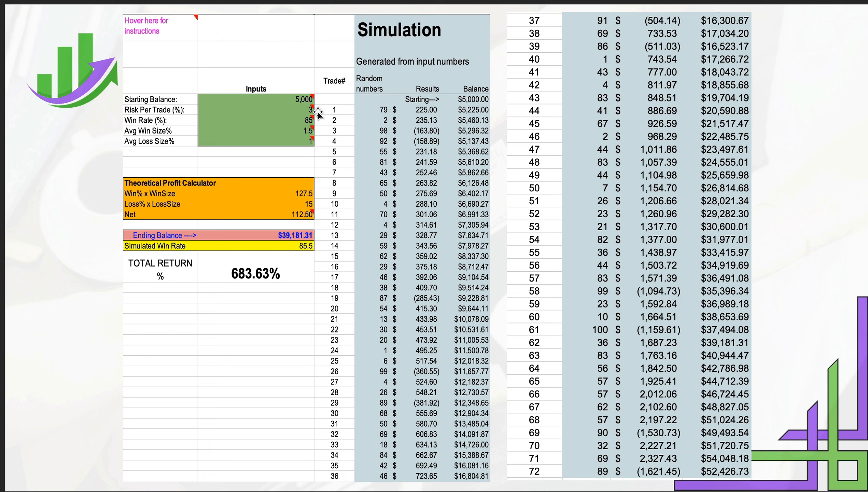
pyautogui.moveTo(330, 115)
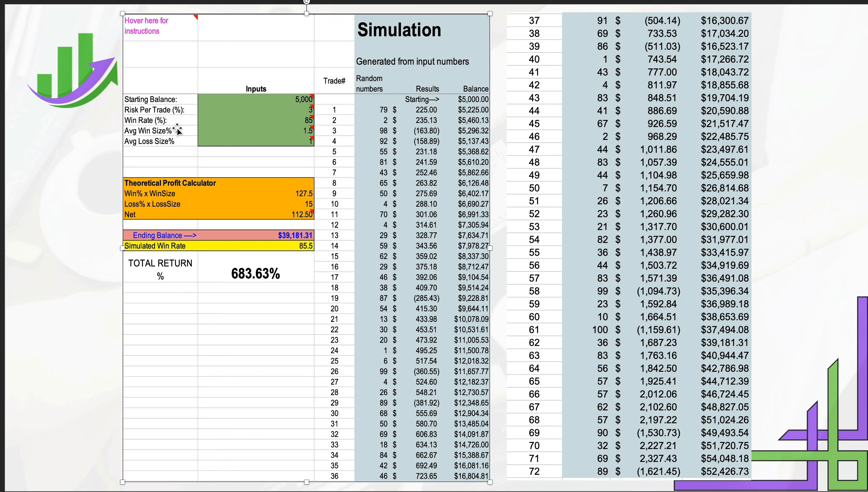
pyautogui.moveTo(293, 243)
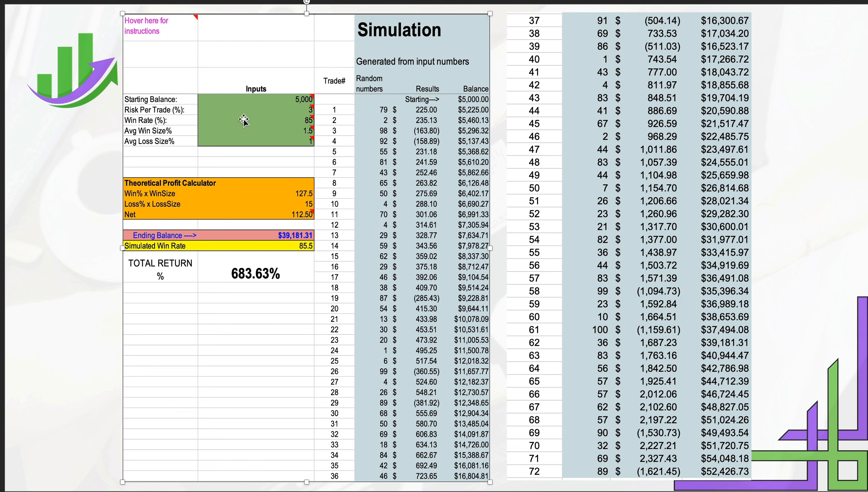
pyautogui.moveTo(285, 103)
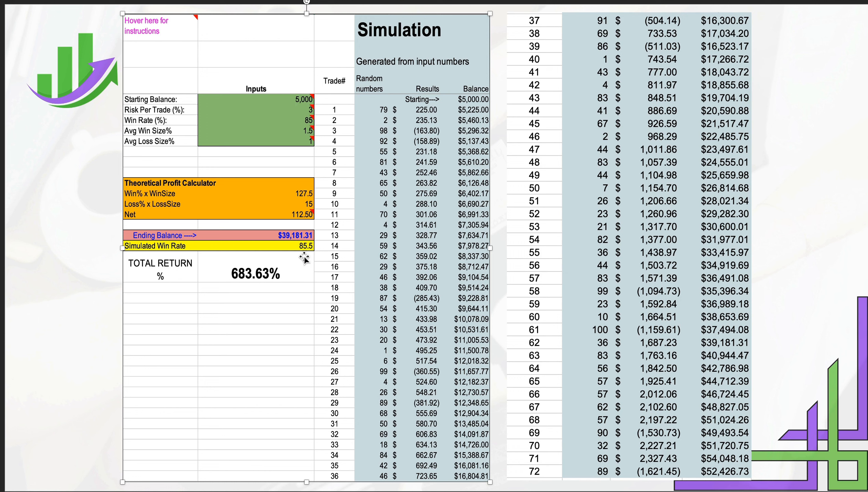
pyautogui.moveTo(305, 242)
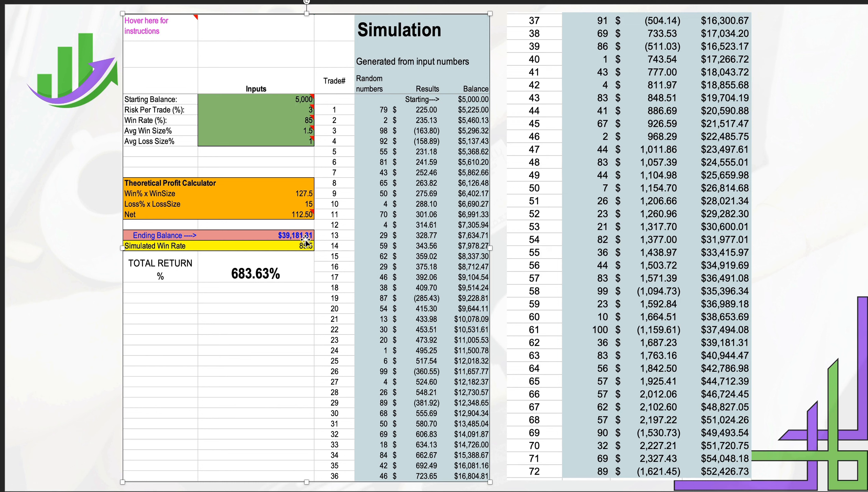